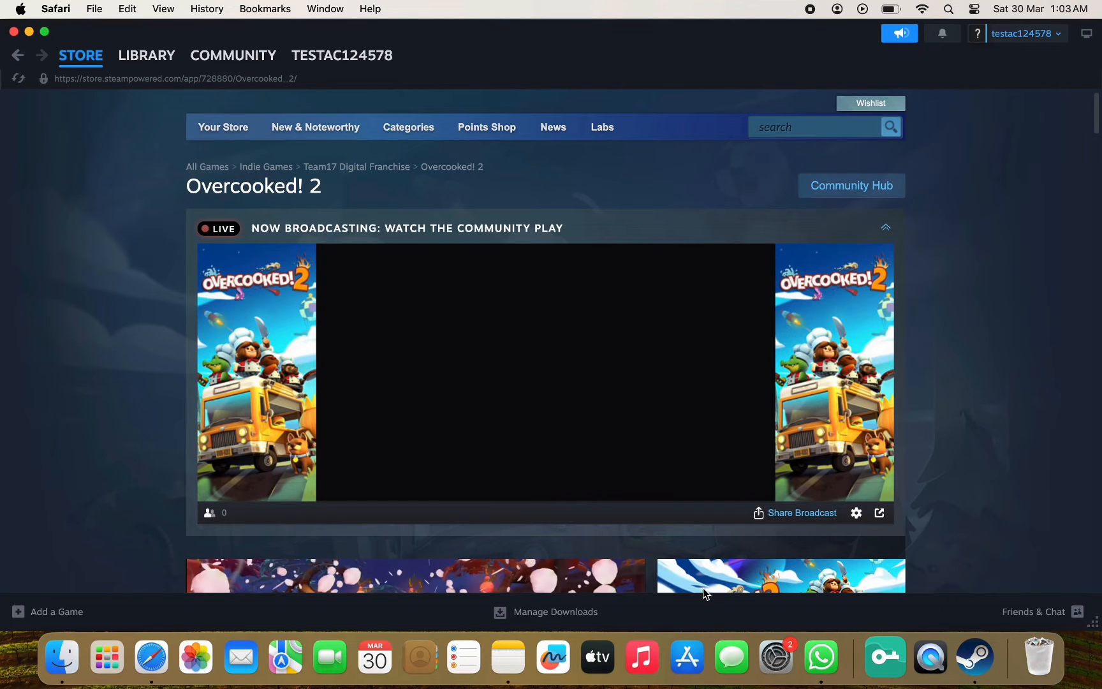
Step: Go from the Overcooked! 2 store page to Library Home
click(147, 55)
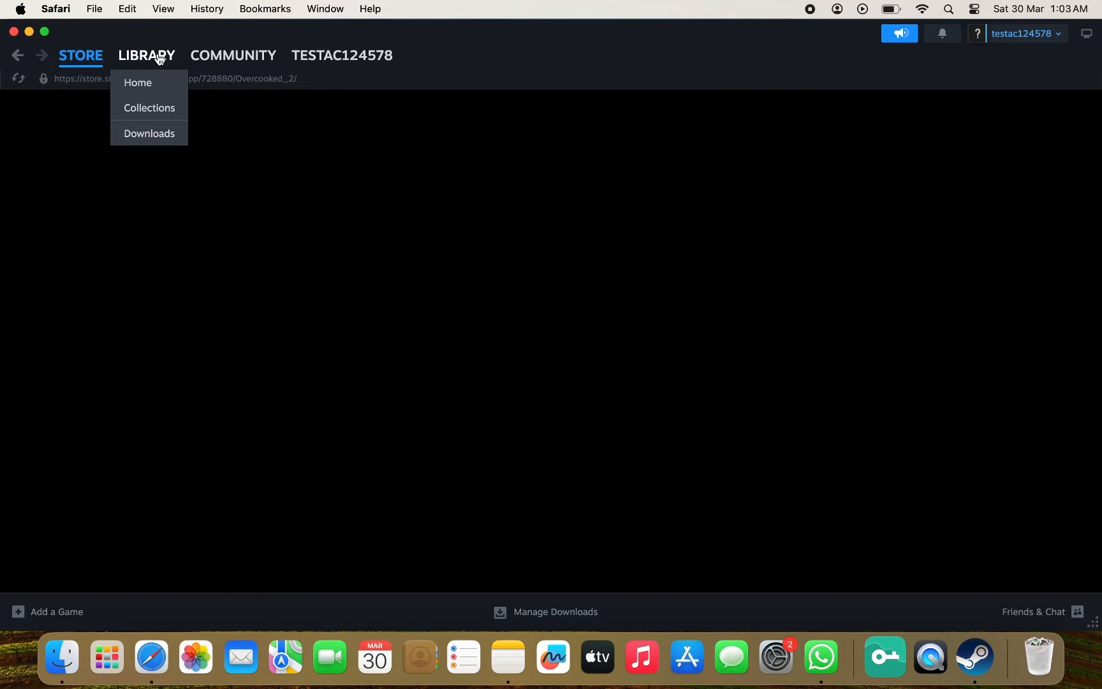
click(138, 82)
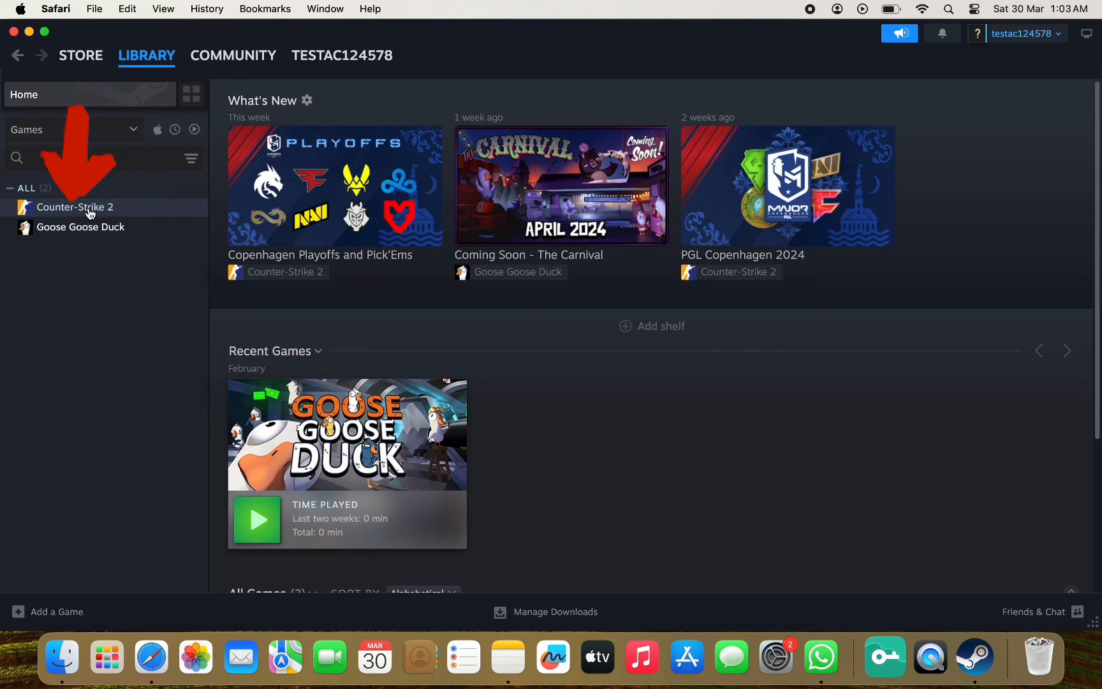
Step: Open Counter-Strike 2's Properties from its library context menu
right_click(74, 207)
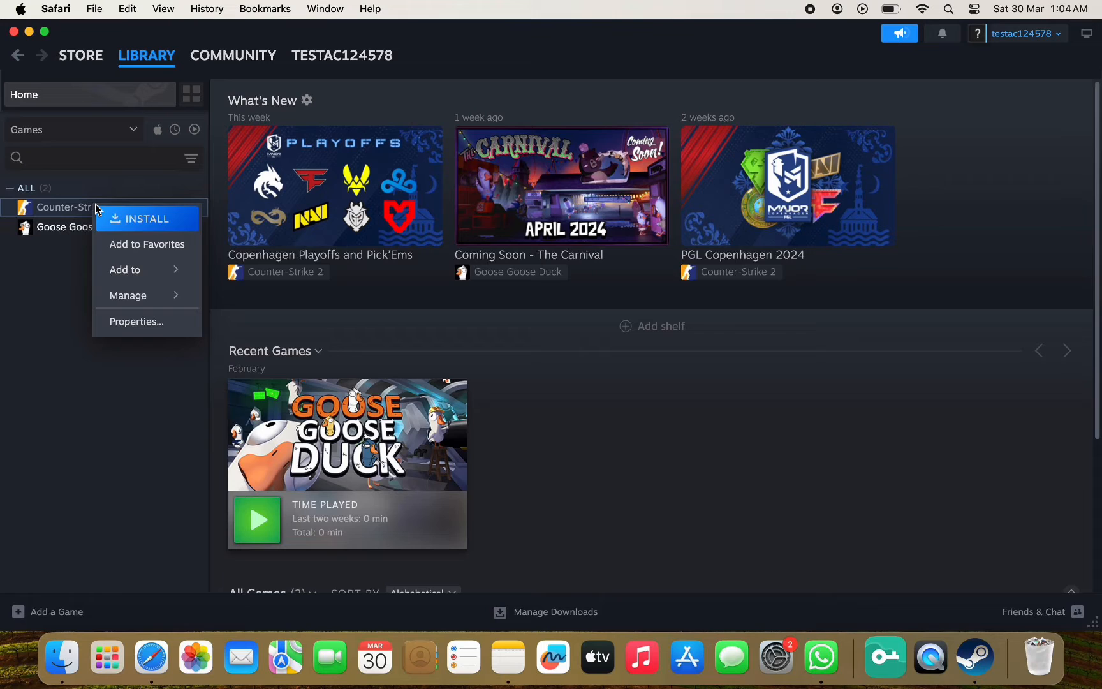
click(137, 321)
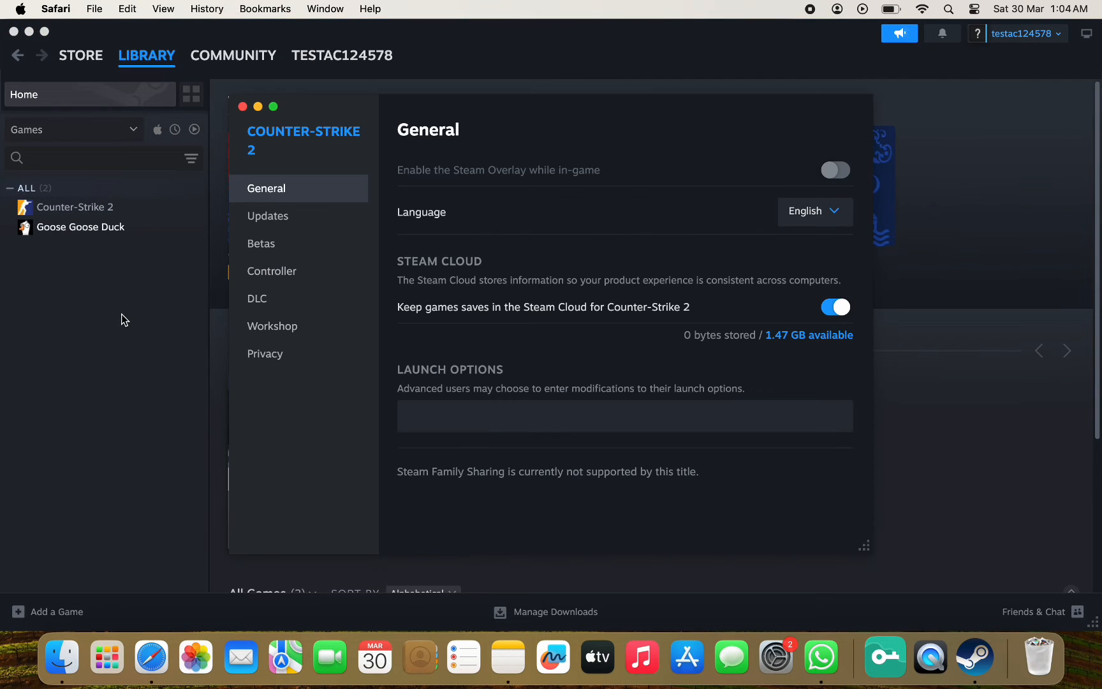
mouse_move(223, 290)
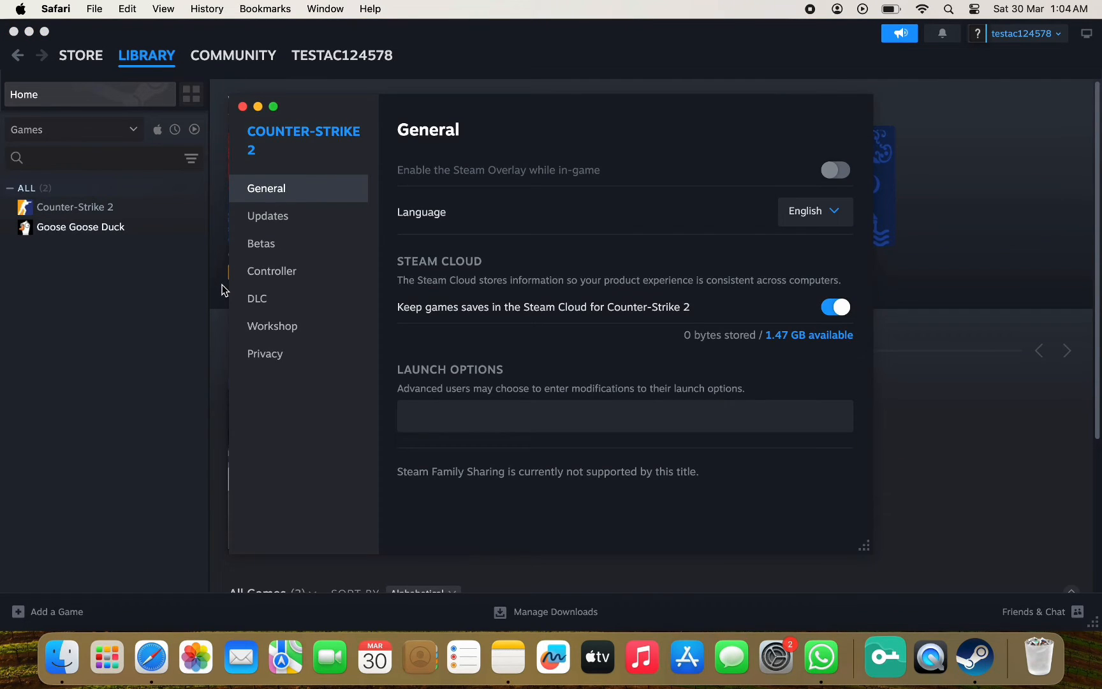
Step: Switch to the Betas tab, showing participation set to None
click(262, 243)
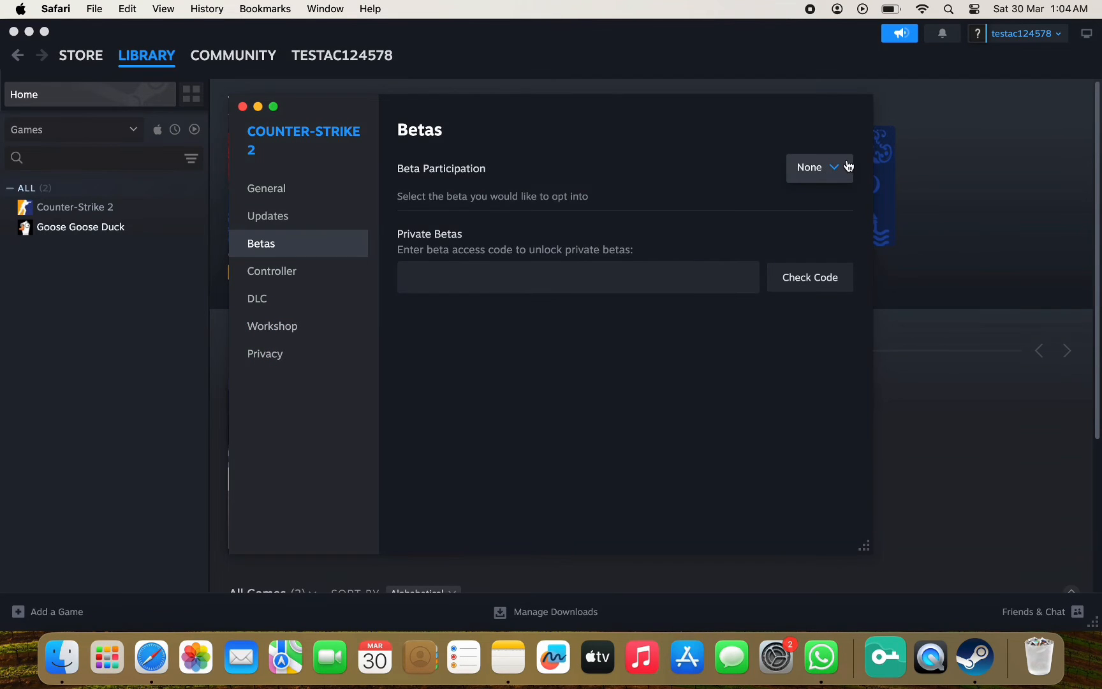
Step: Expand the Beta Participation dropdown to list 1.37.7.4, csgo_legacy and demo_viewer
click(819, 167)
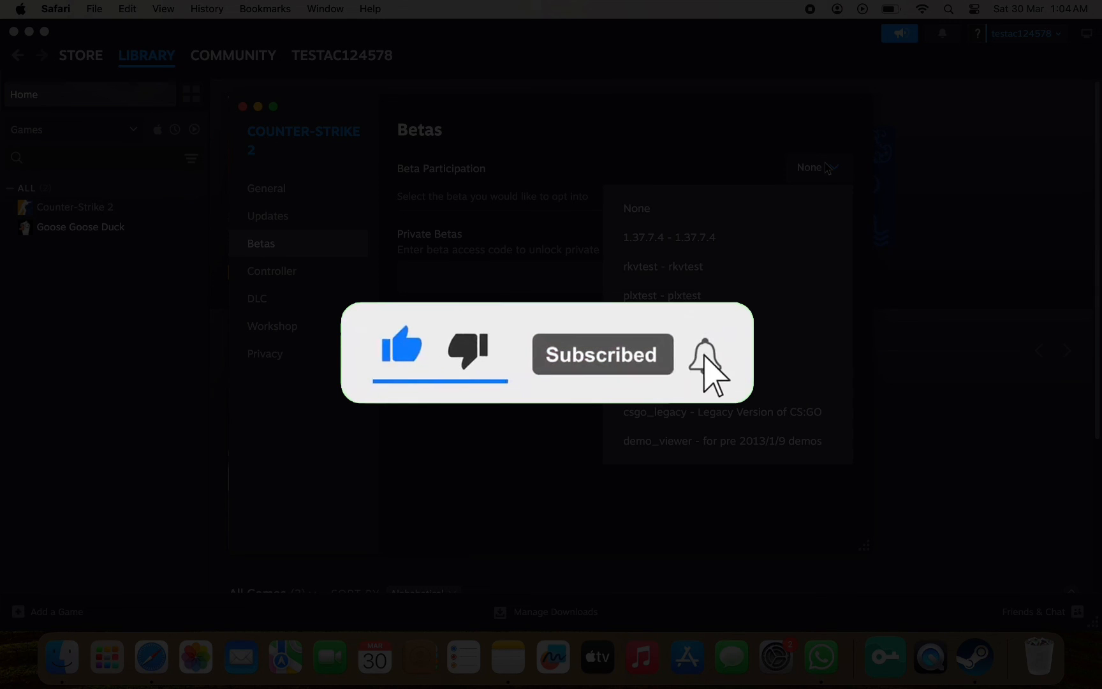
click(705, 353)
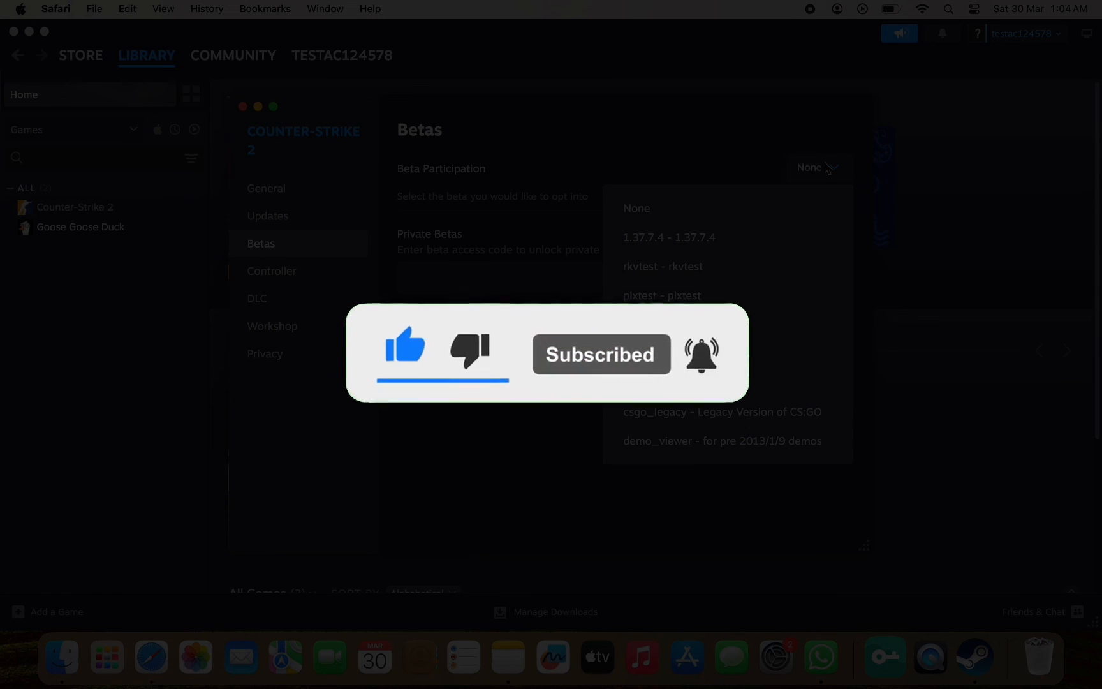